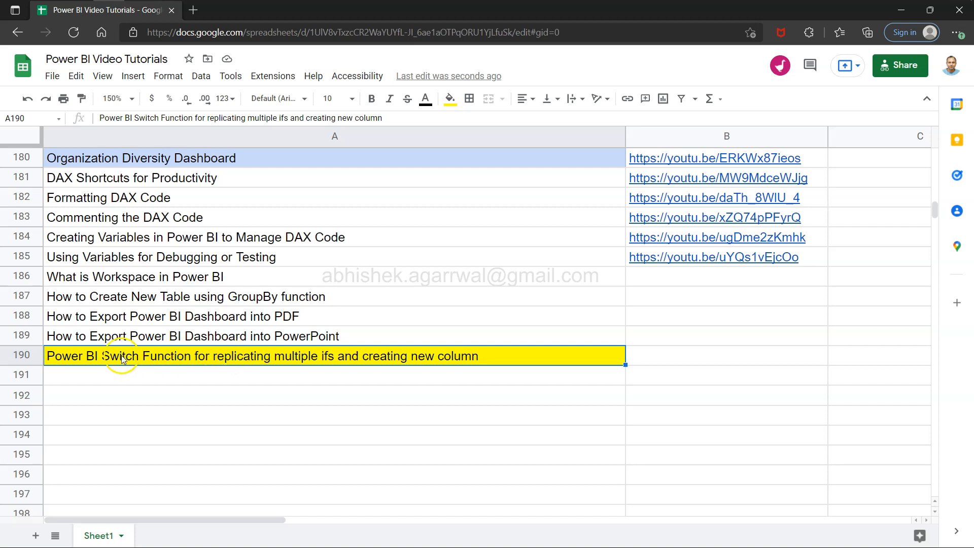
pyautogui.moveTo(299, 359)
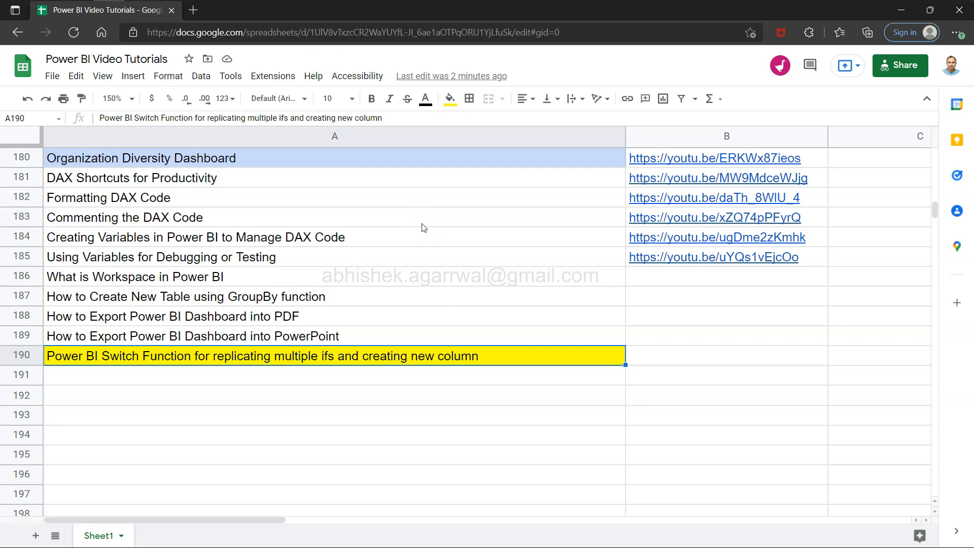
pyautogui.moveTo(727, 142)
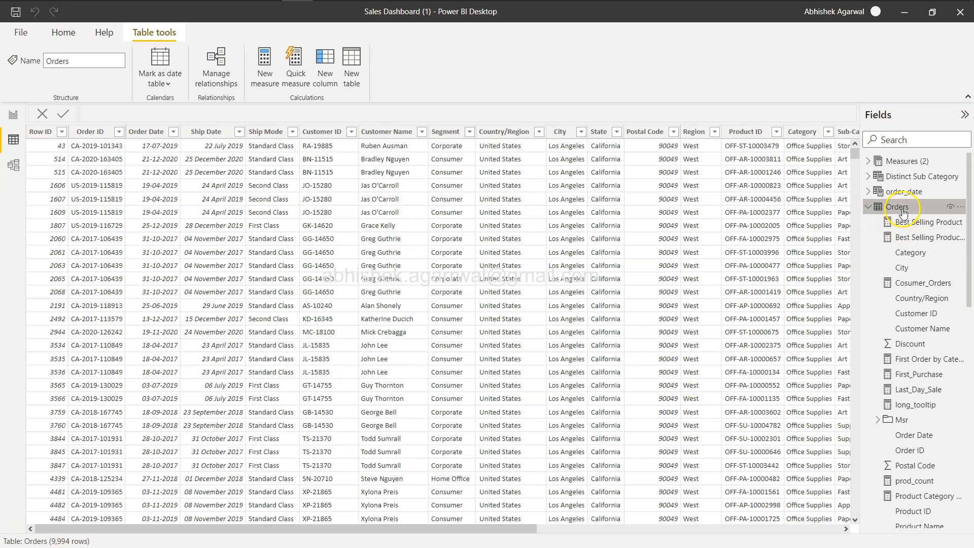
pyautogui.moveTo(901, 212)
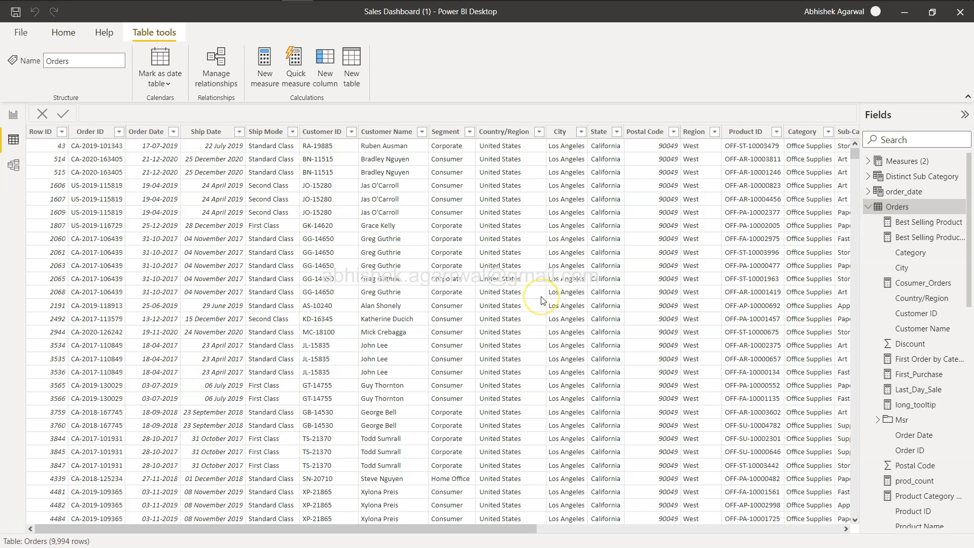
# - Scroll the Orders table right to show the Region, Sub-Category, Sales and Profit columns
pyautogui.hscroll(3)
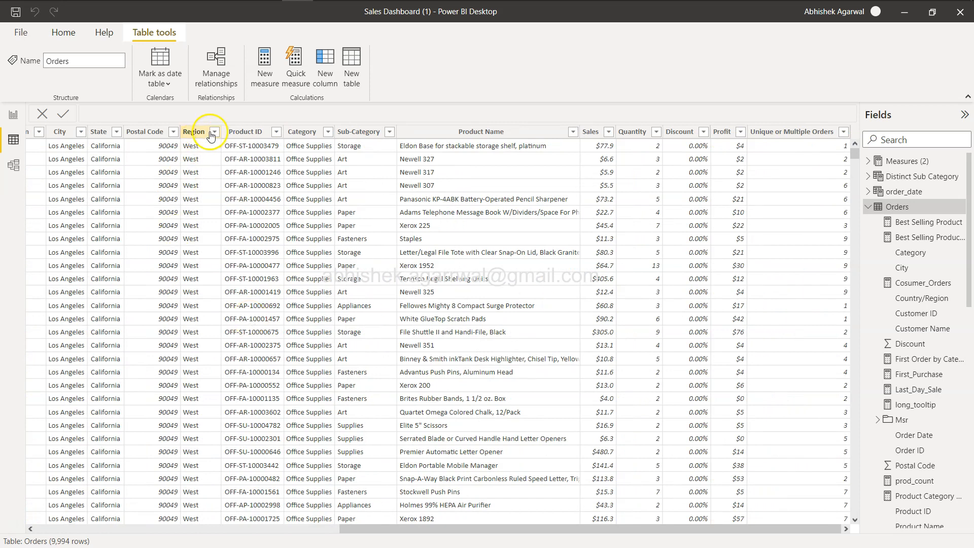
pyautogui.click(217, 132)
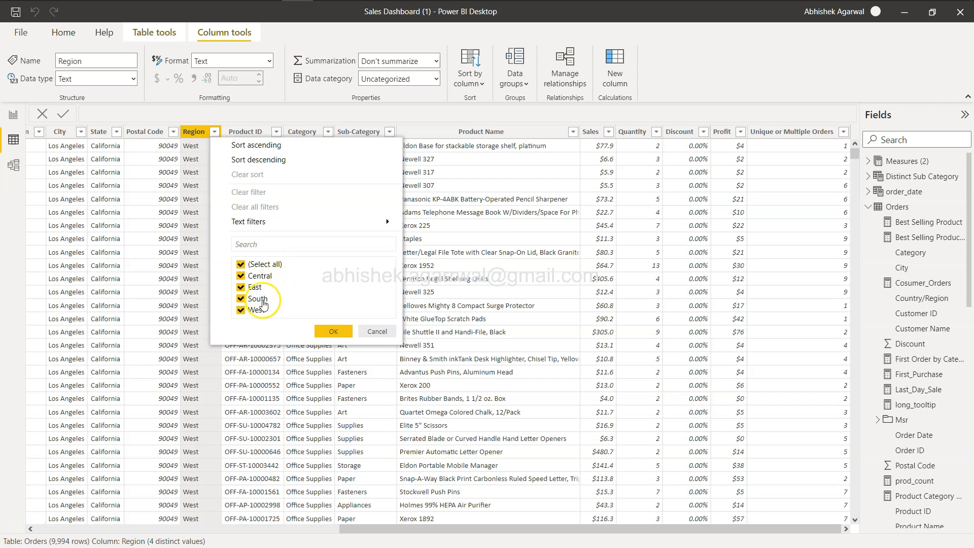
pyautogui.moveTo(258, 289)
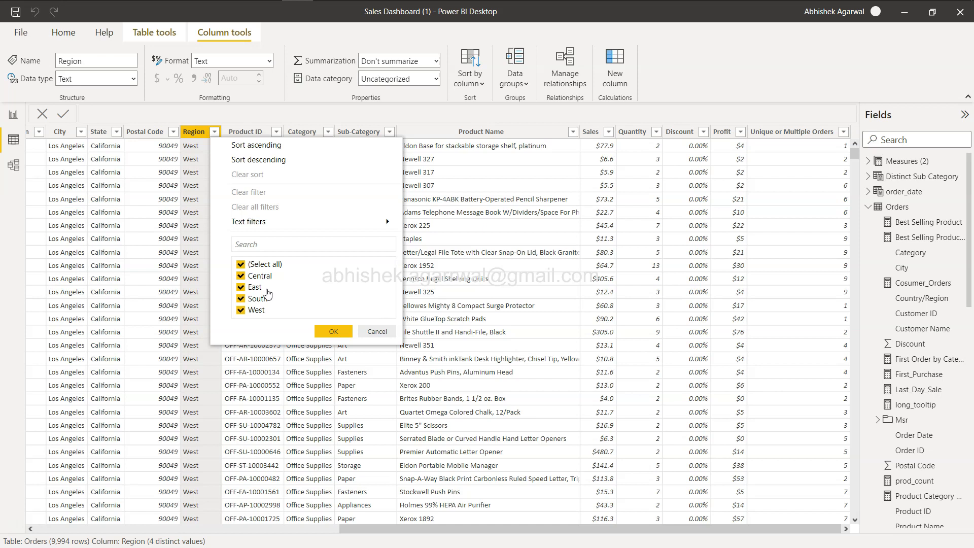
pyautogui.click(333, 331)
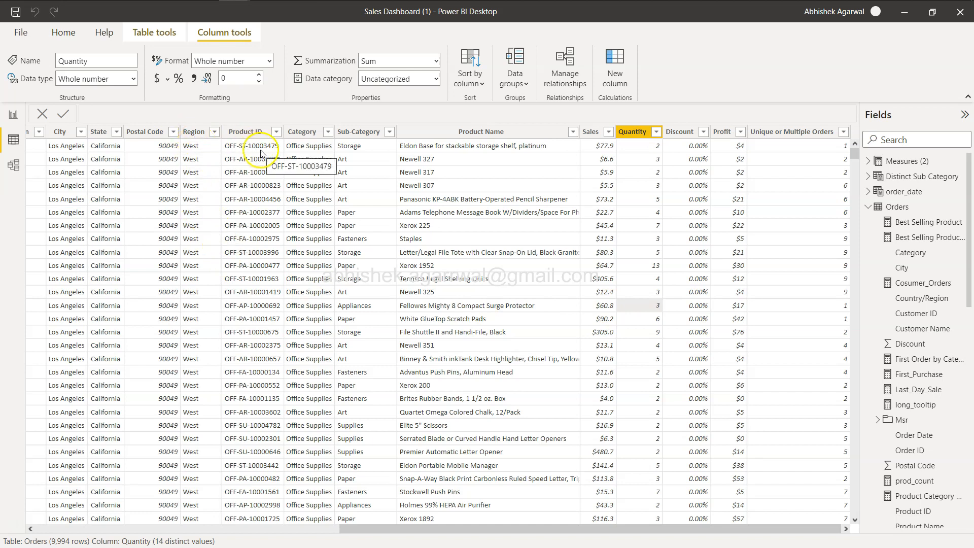
pyautogui.moveTo(206, 186)
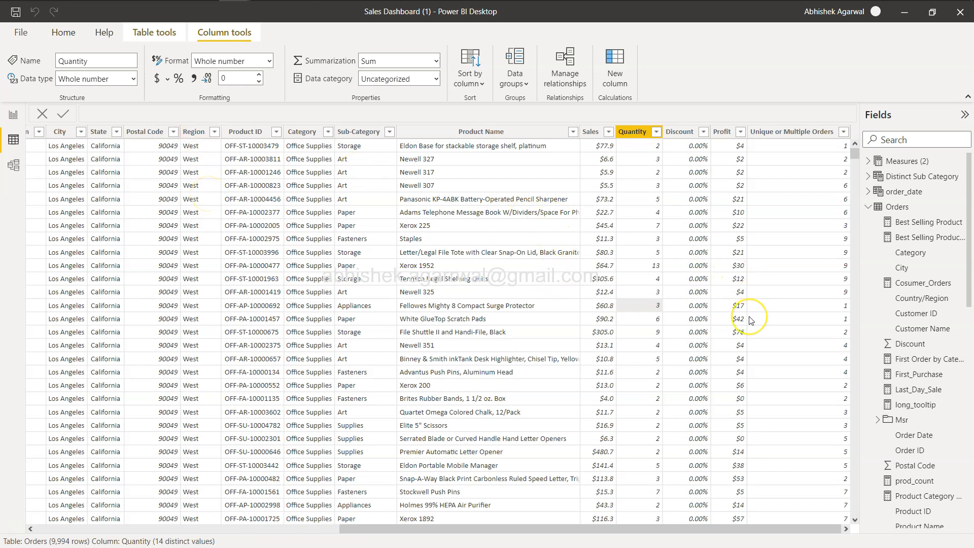
pyautogui.moveTo(587, 243)
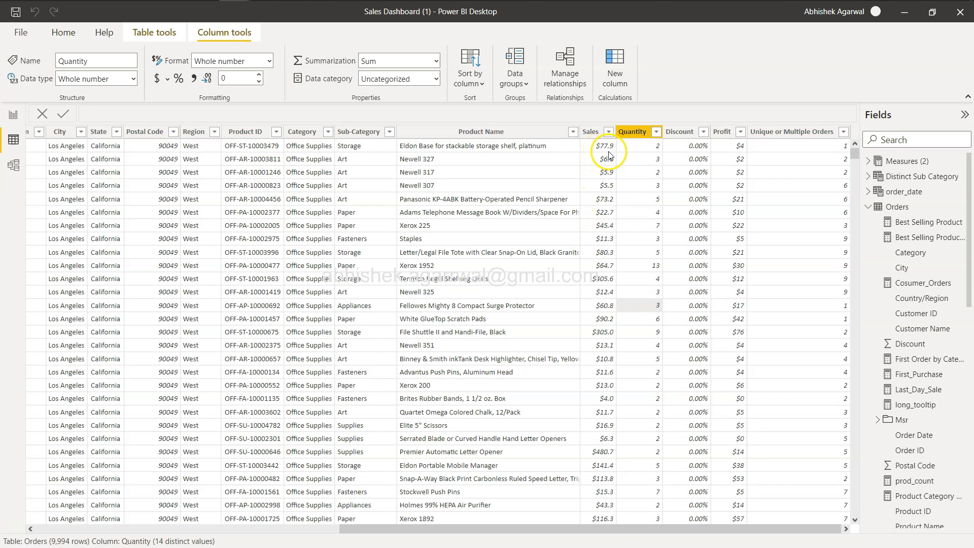
pyautogui.moveTo(757, 163)
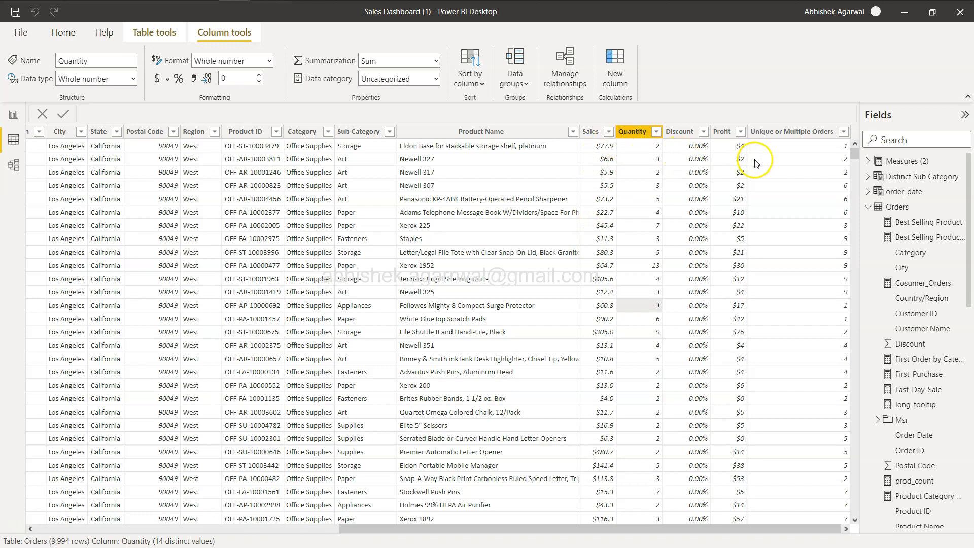
pyautogui.moveTo(746, 195)
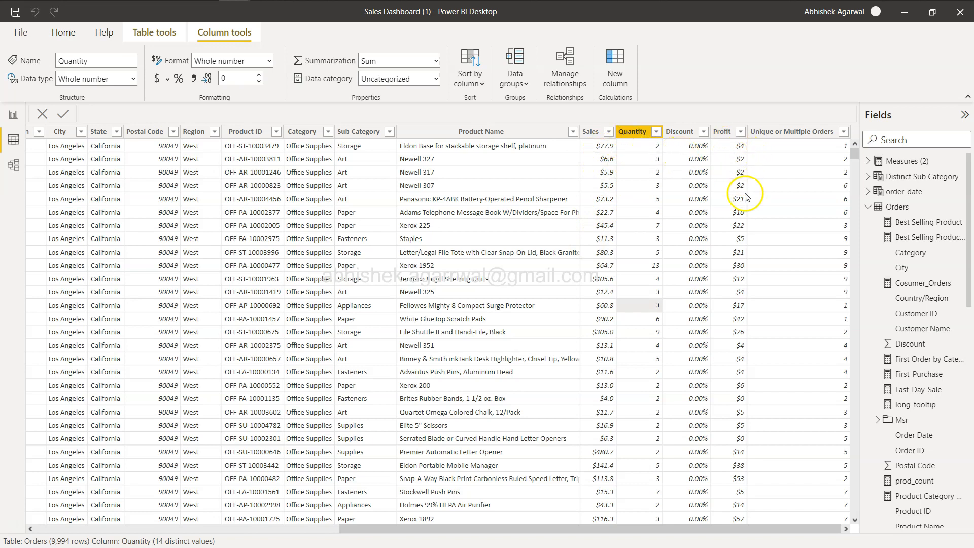
pyautogui.moveTo(602, 181)
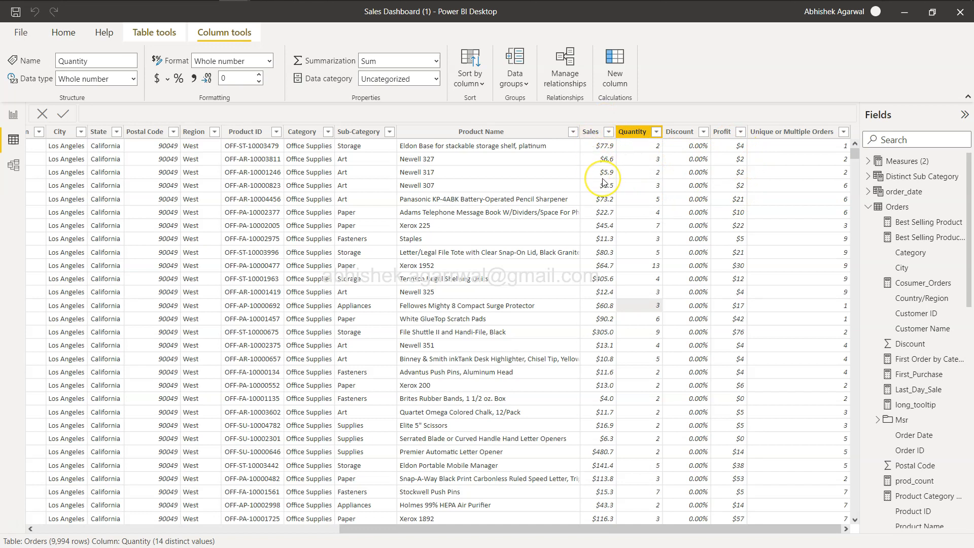
pyautogui.moveTo(703, 166)
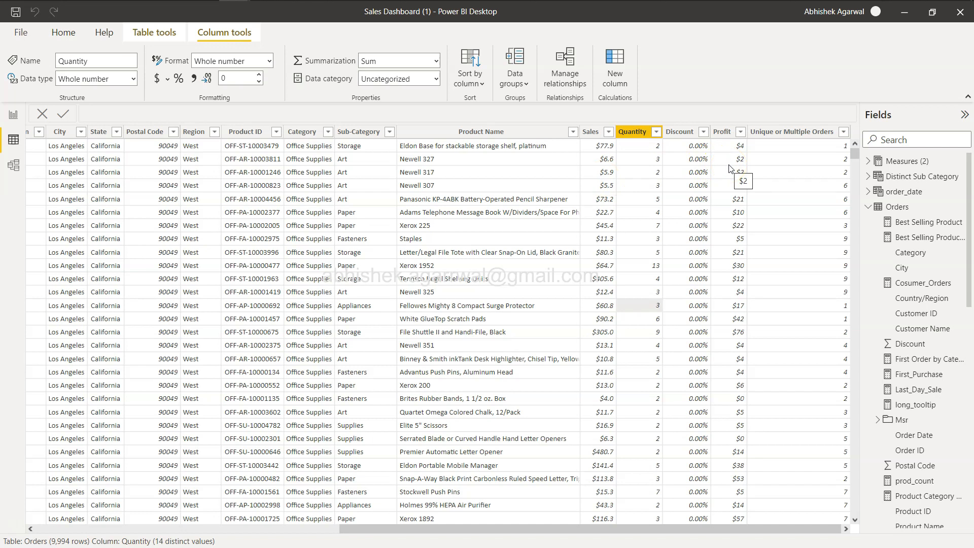
pyautogui.moveTo(551, 168)
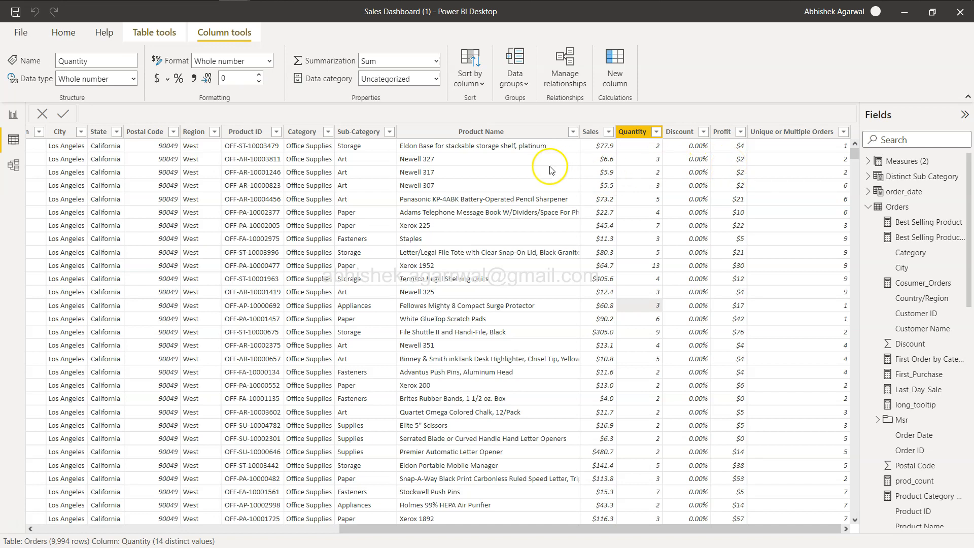
pyautogui.moveTo(551, 170)
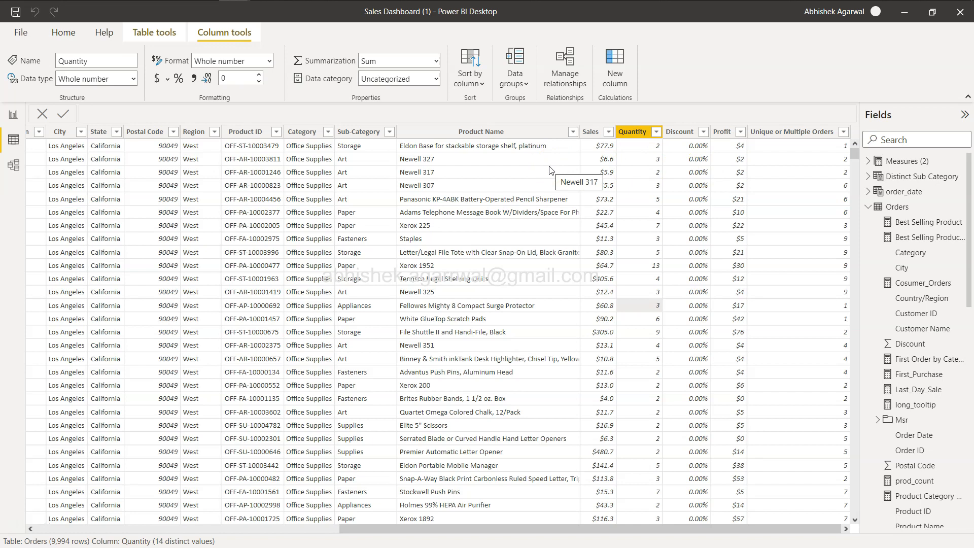
pyautogui.moveTo(614, 76)
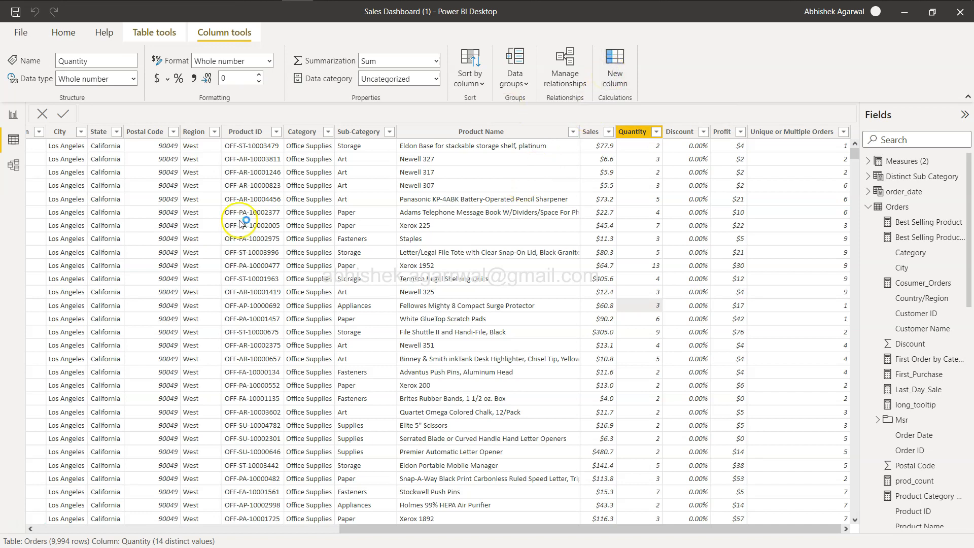
# - Create a new Orders column whose formula starts Tax Implications = SWITCH(
pyautogui.click(615, 65)
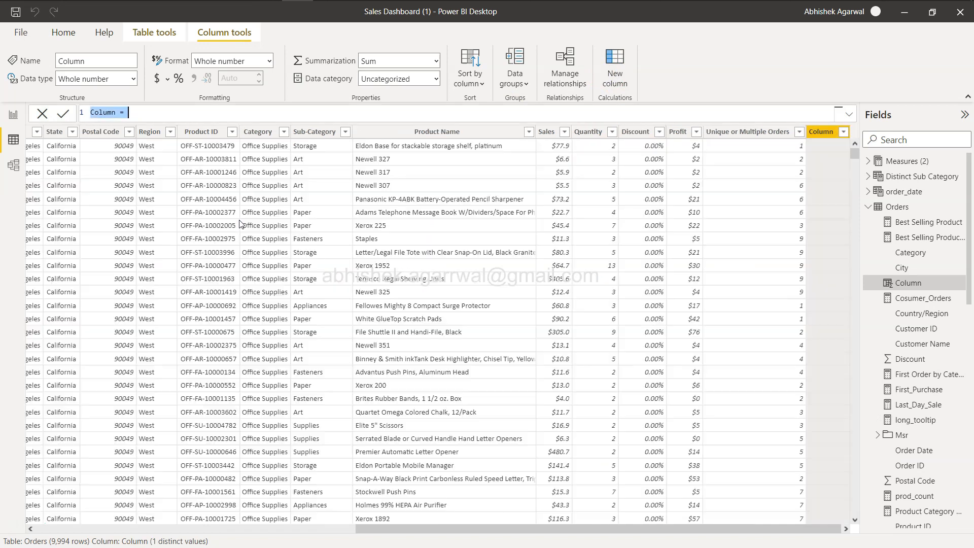
pyautogui.write('Tax Implication')
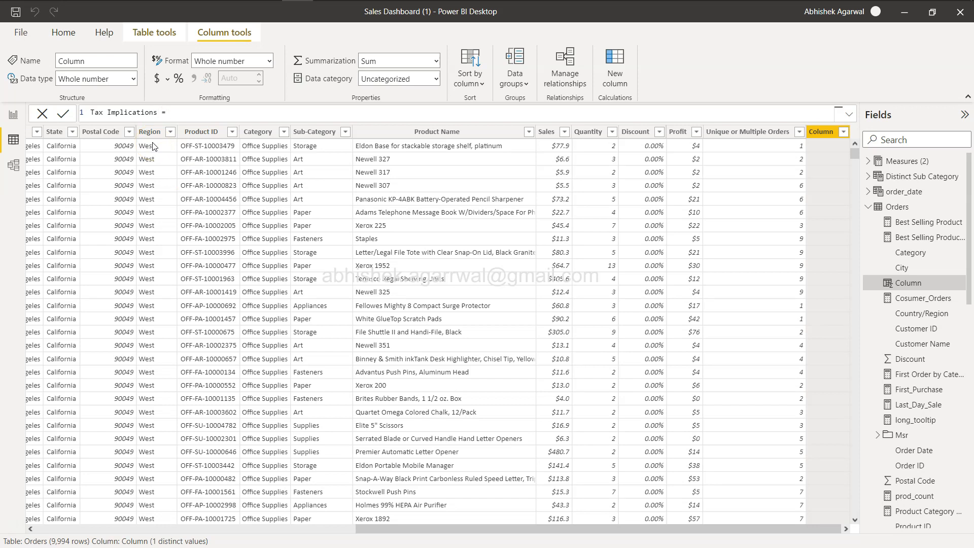
pyautogui.write('sw')
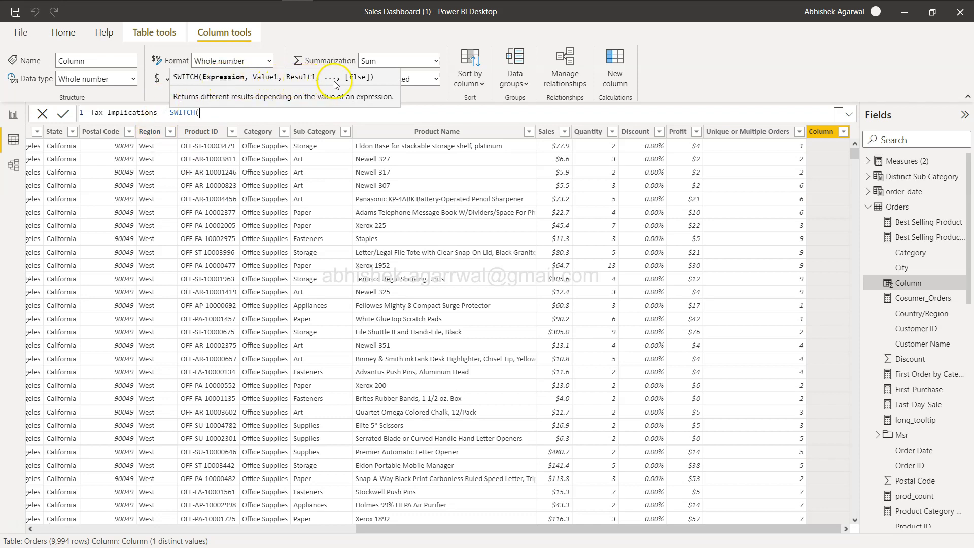
pyautogui.moveTo(357, 82)
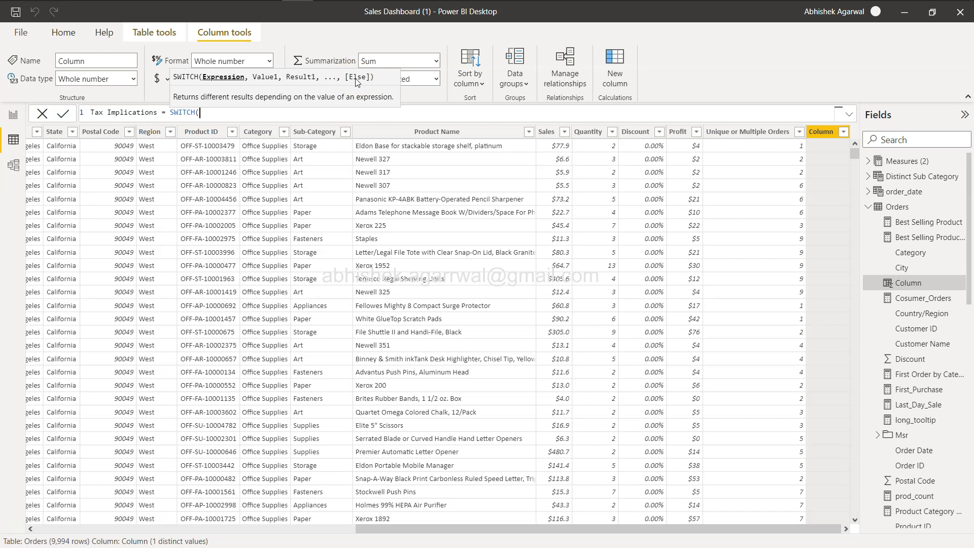
# - Use Orders[Region] as the SWITCH expression and map "East" to .10
pyautogui.write('Regio')
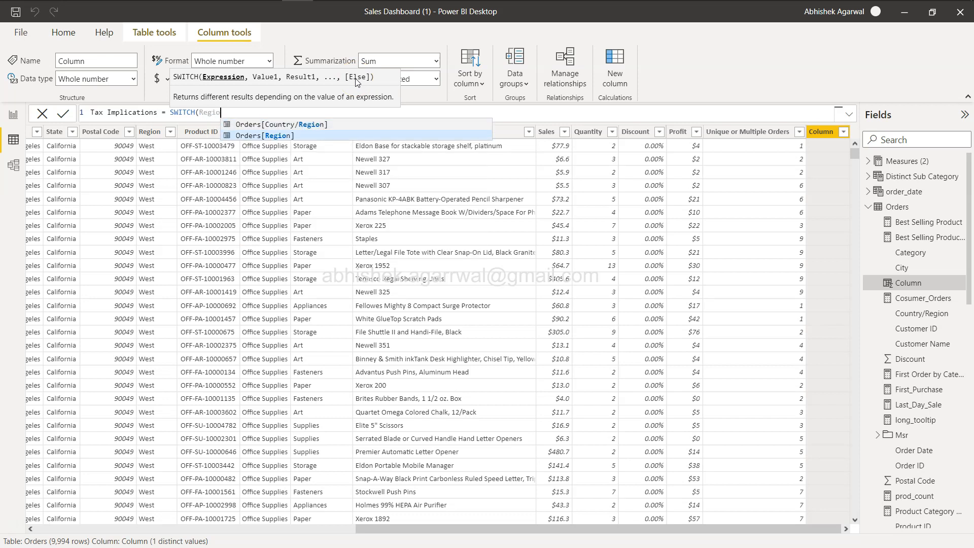
pyautogui.click(267, 135)
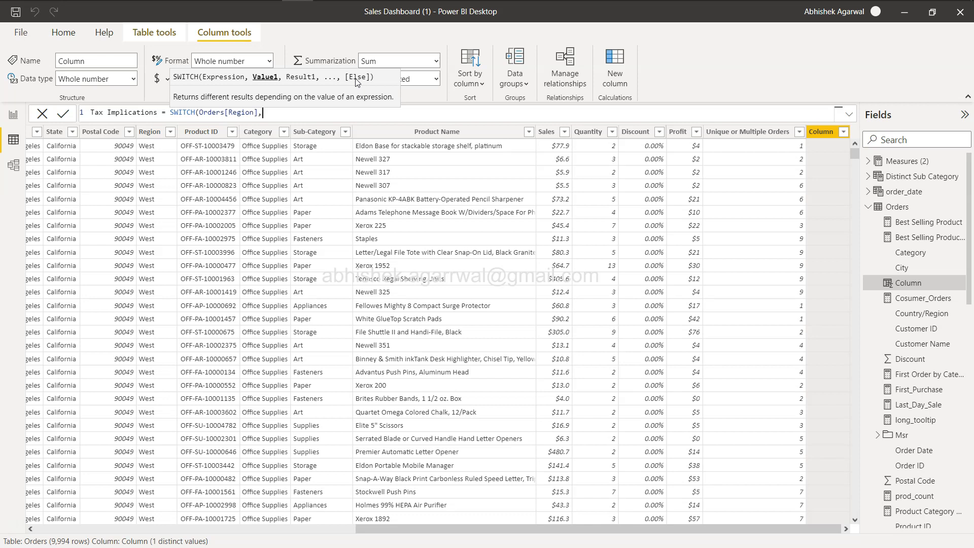
pyautogui.write('"W')
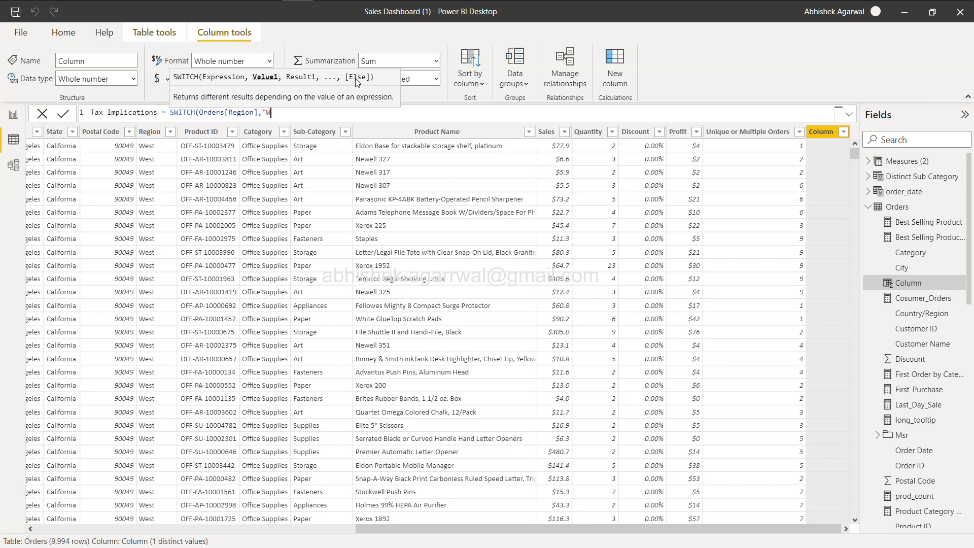
pyautogui.write('East')
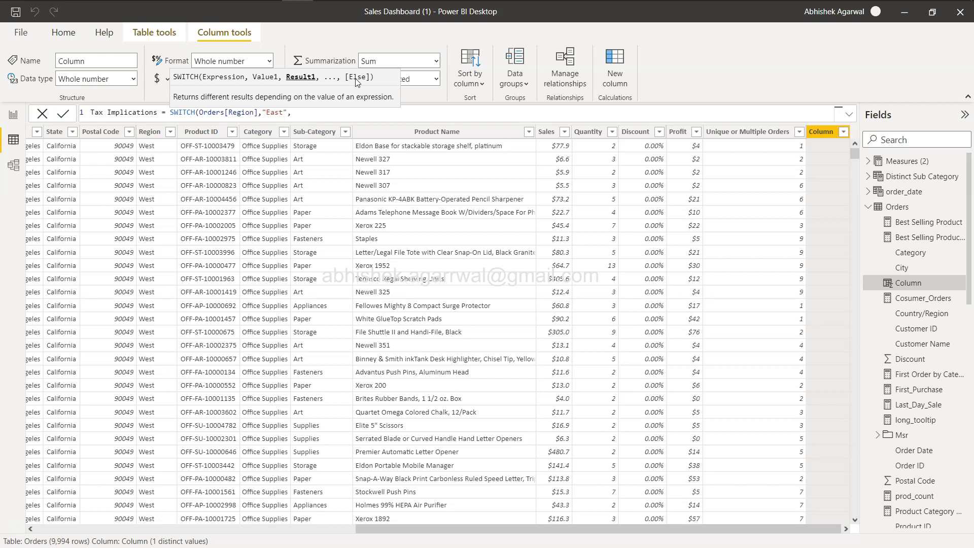
pyautogui.write(',.1')
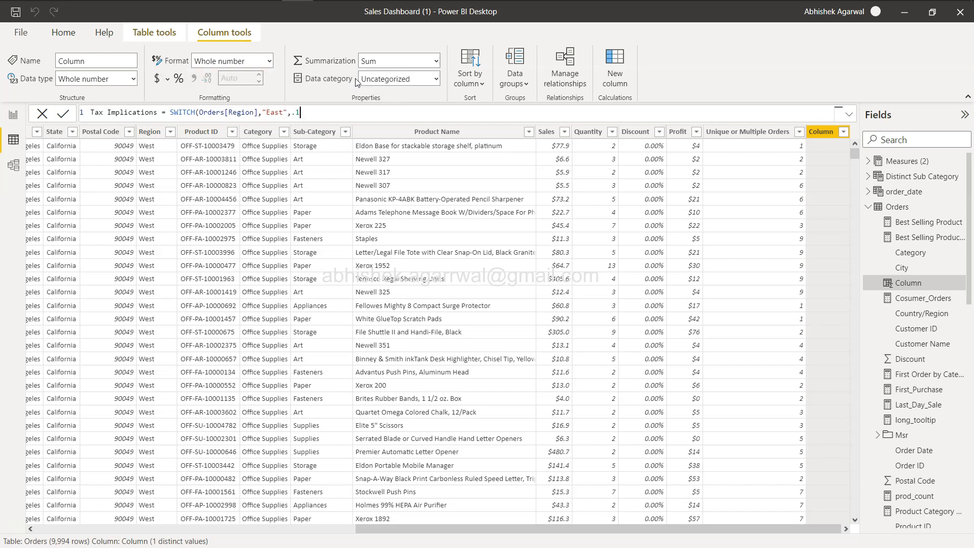
pyautogui.write('0')
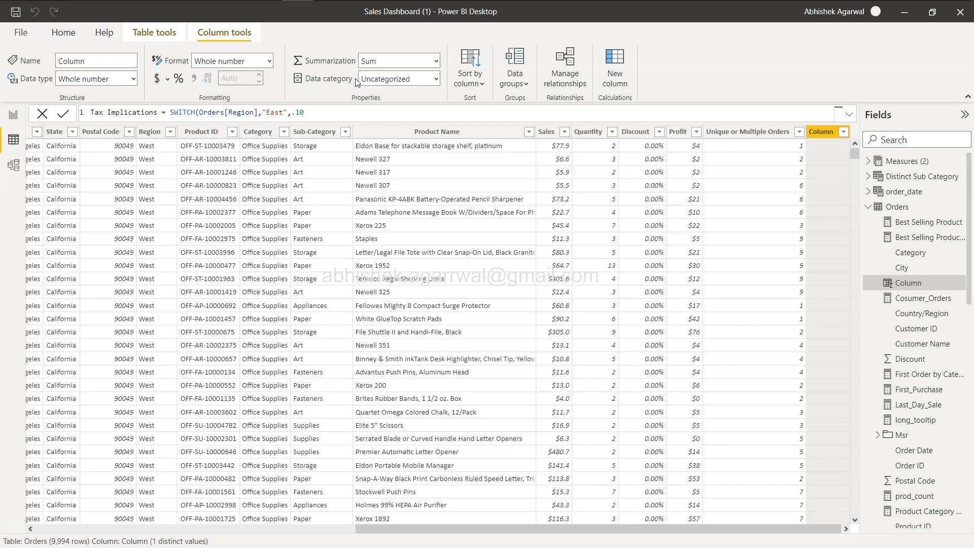
# - Add the West .12, Central .07 and South .15 pairs, then begin the .1 default
pyautogui.write(',"West",')
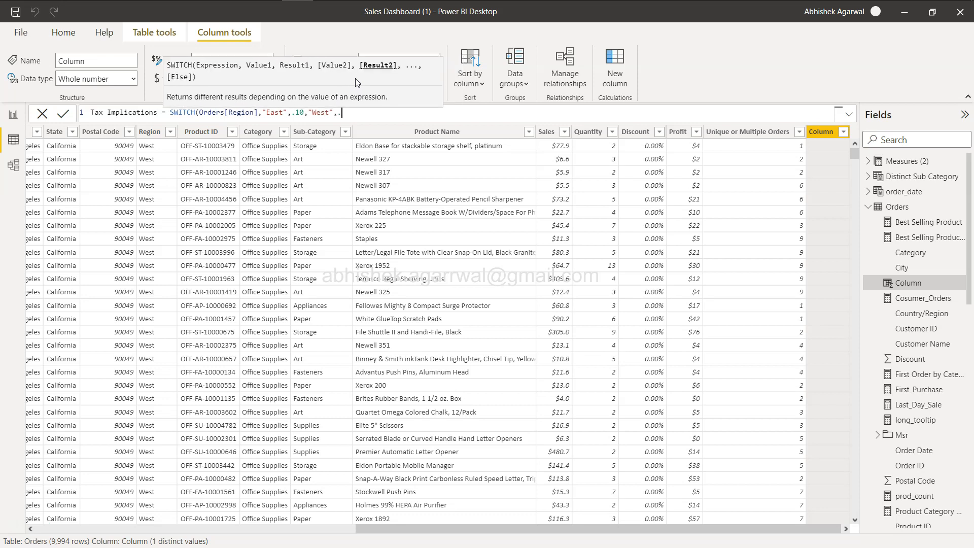
pyautogui.write('.12"')
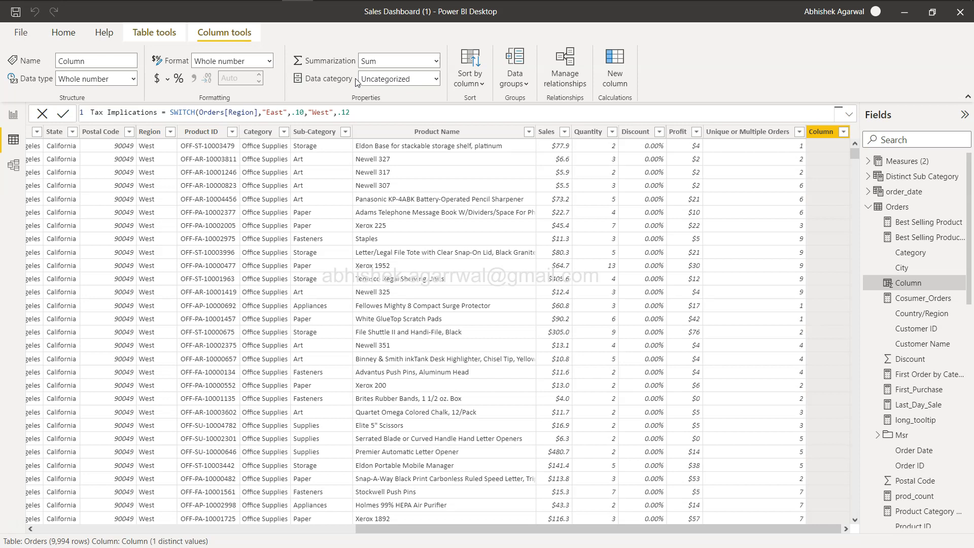
pyautogui.write(',"Ce')
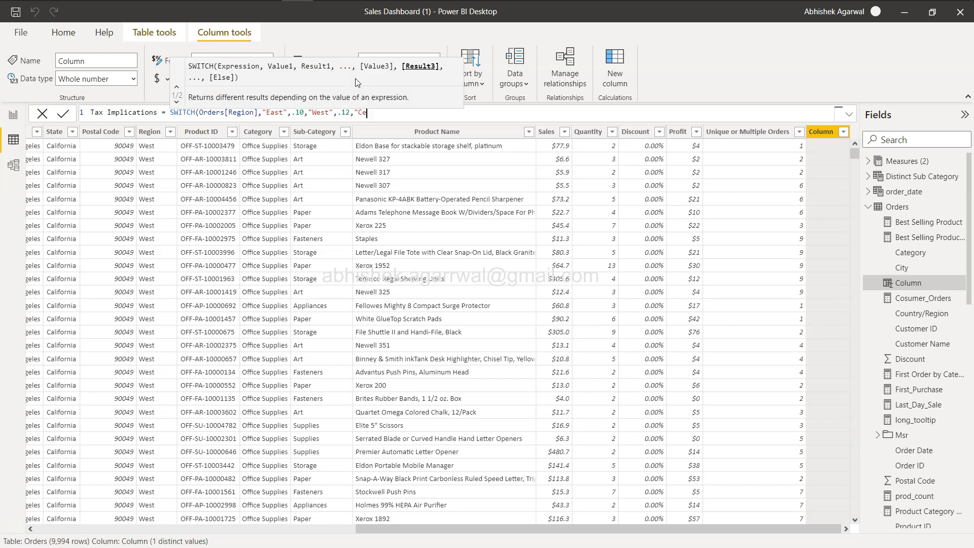
pyautogui.write('ntral",')
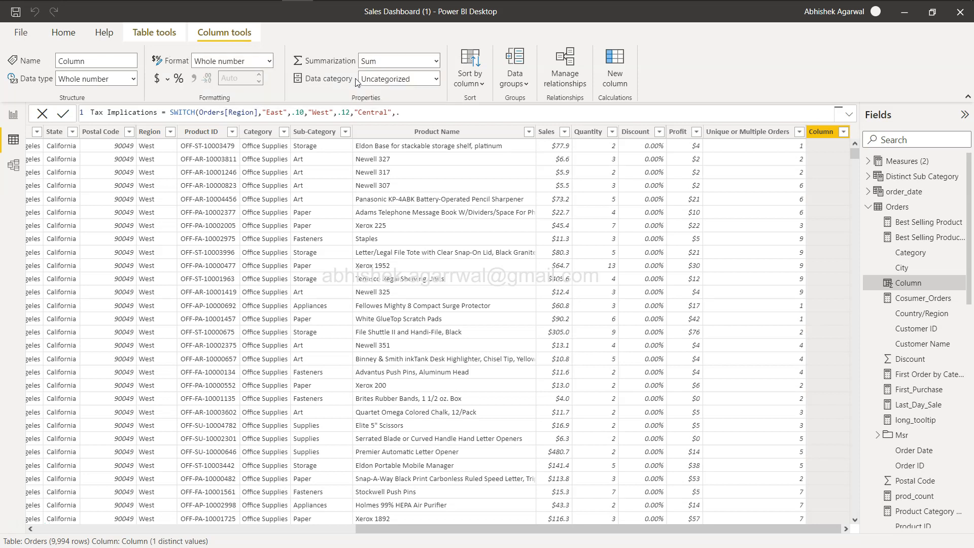
pyautogui.write('.07,')
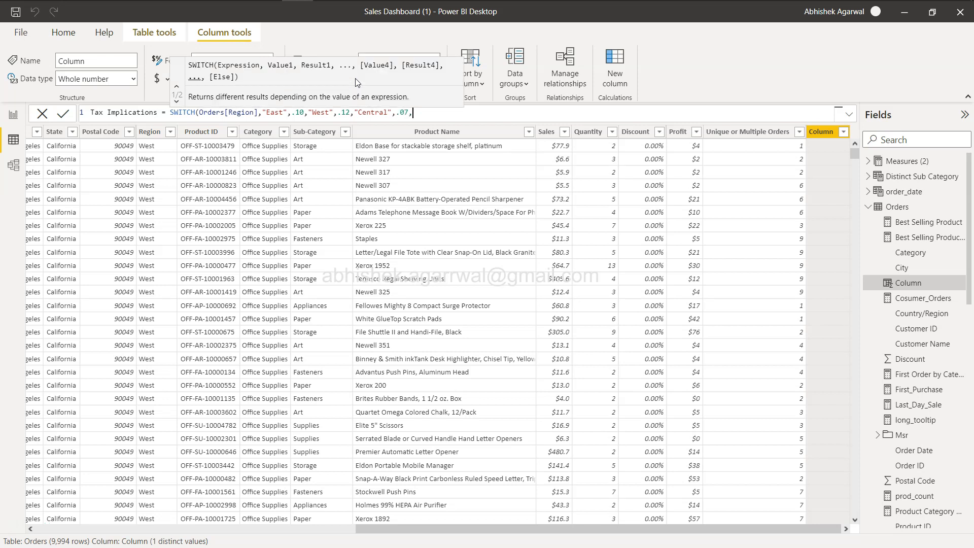
pyautogui.write('"South')
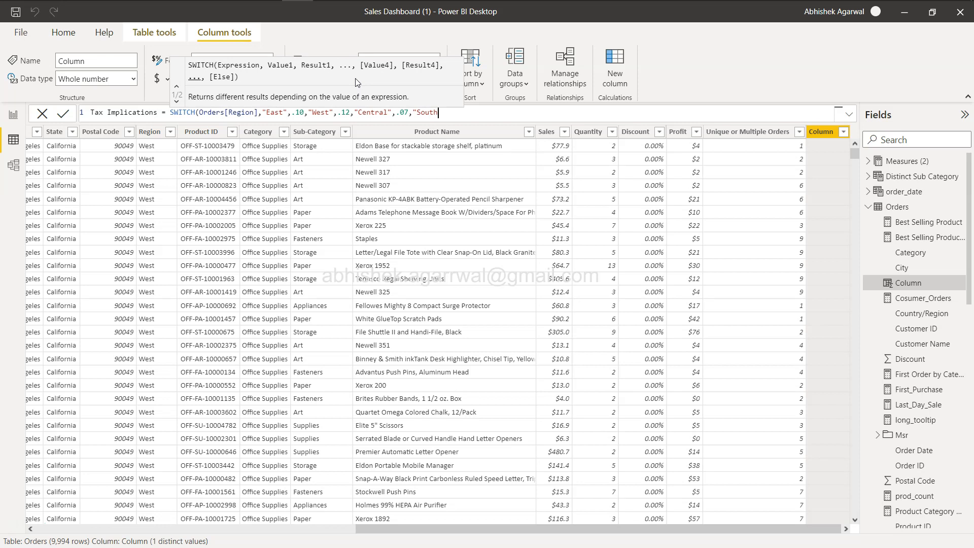
pyautogui.write(',')
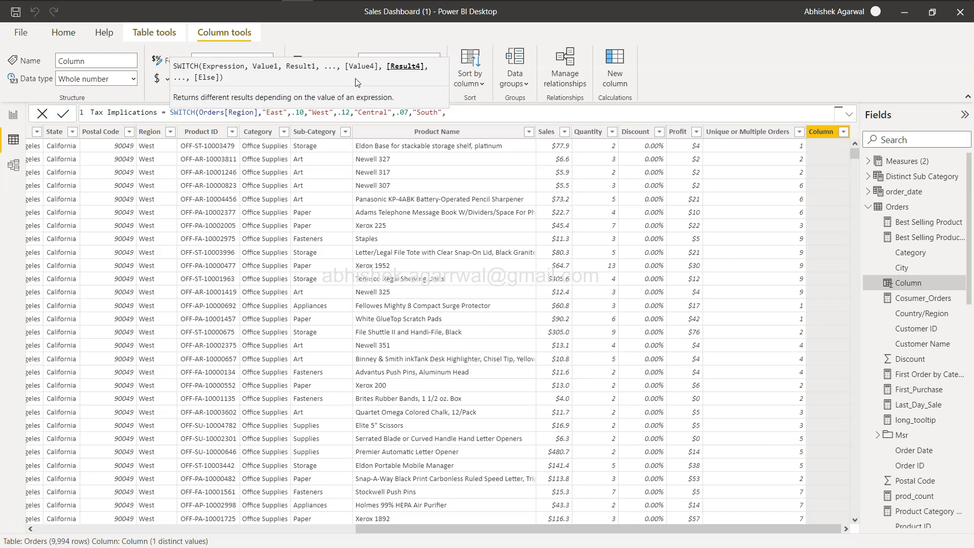
pyautogui.write(',.15')
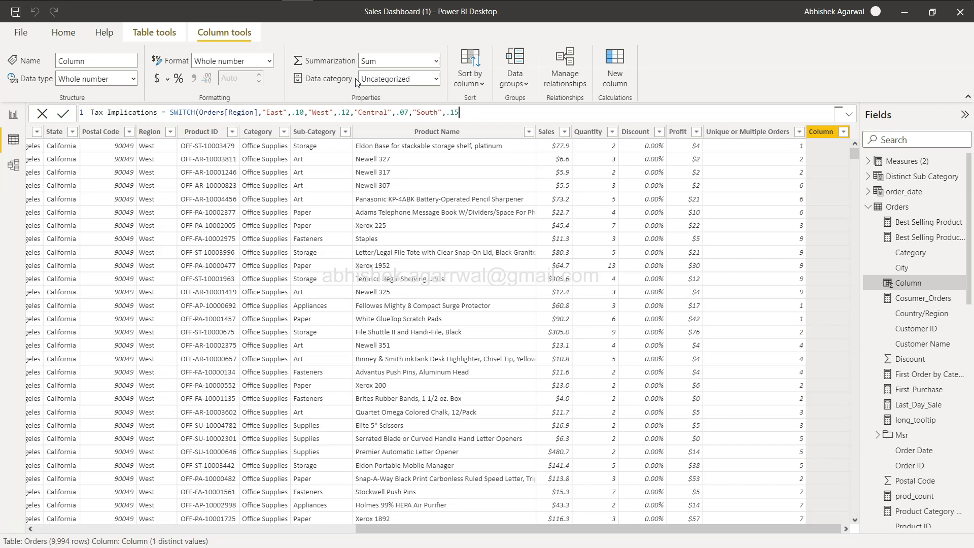
pyautogui.write(',')
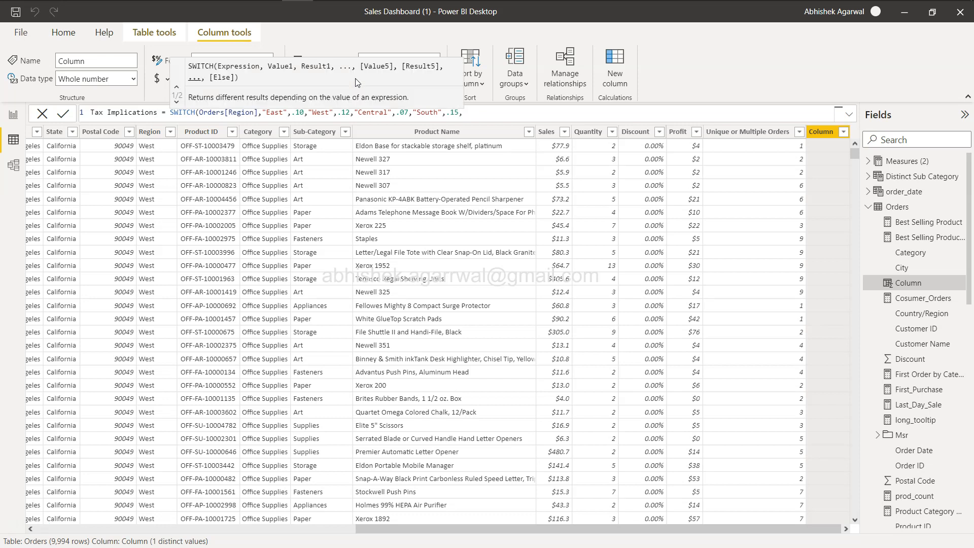
pyautogui.write('.10)')
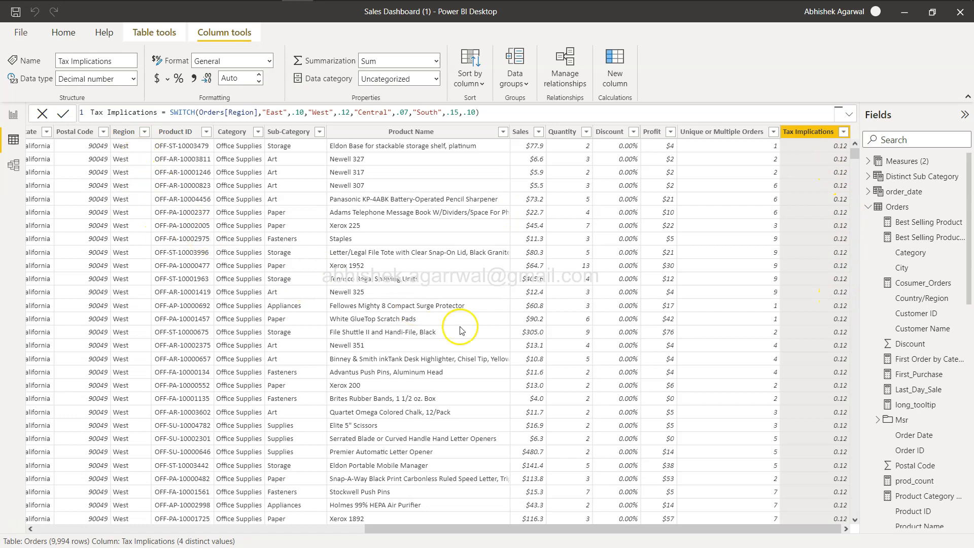
# - Scroll down Orders to verify Tax Implications shows 0.15 South, 0.07 Central, 0.12 West
pyautogui.scroll(-3)
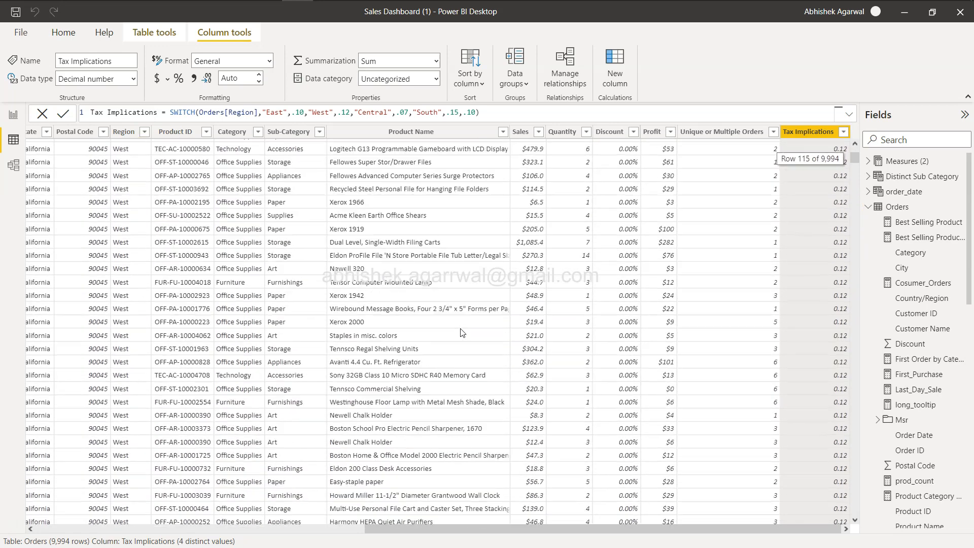
pyautogui.scroll(-3)
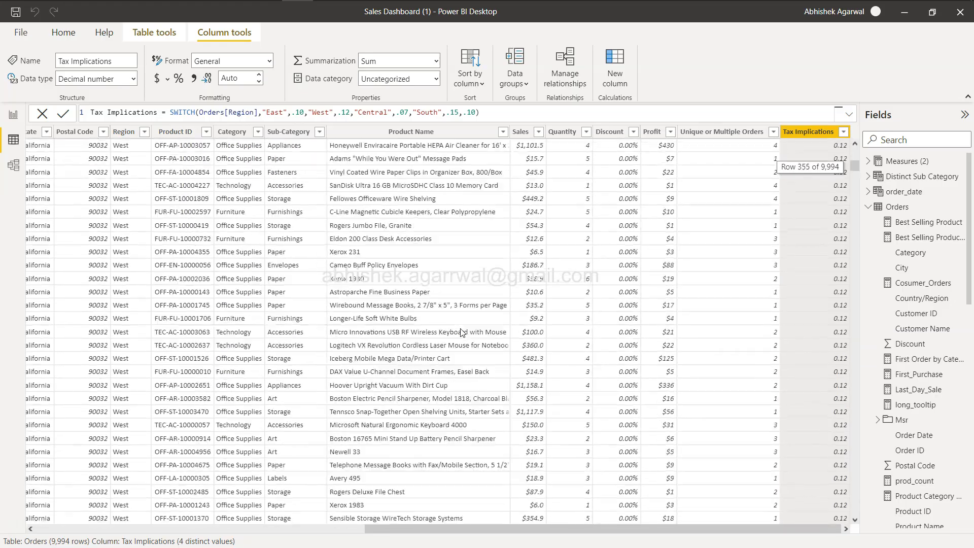
pyautogui.scroll(-3)
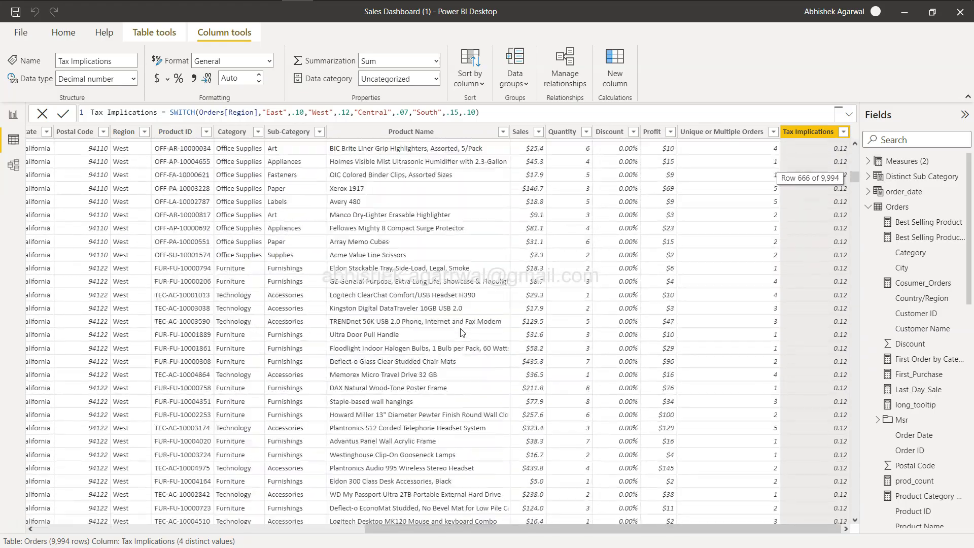
pyautogui.scroll(-3)
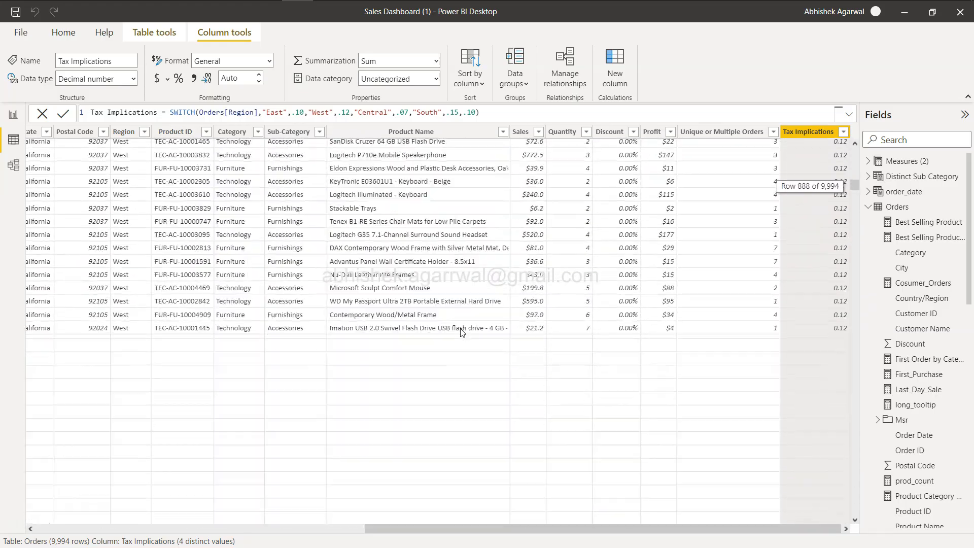
pyautogui.scroll(-3)
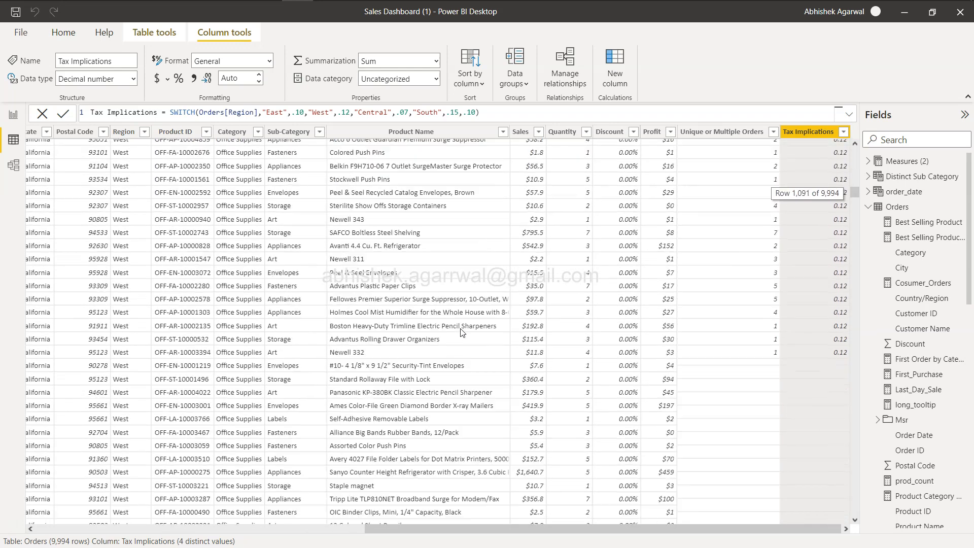
pyautogui.scroll(-3)
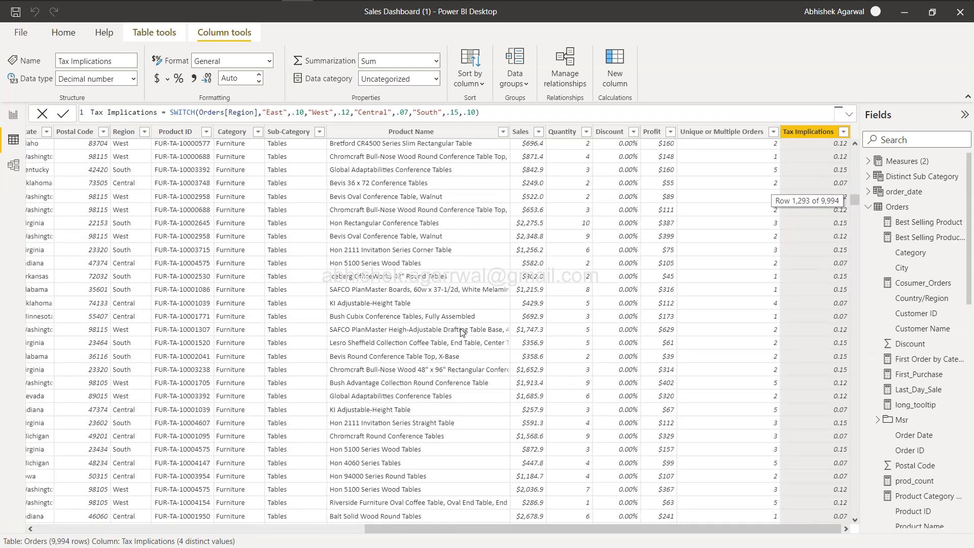
pyautogui.moveTo(367, 233)
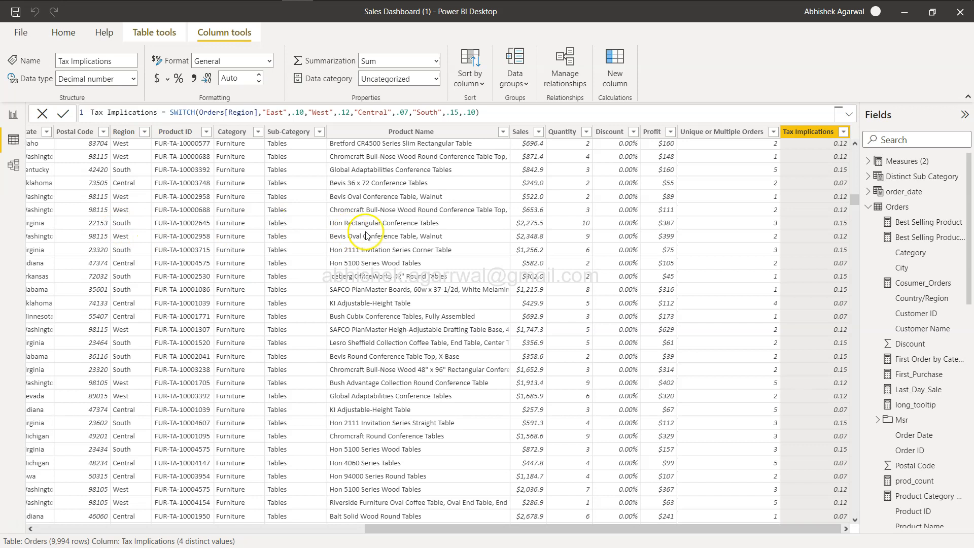
pyautogui.moveTo(835, 227)
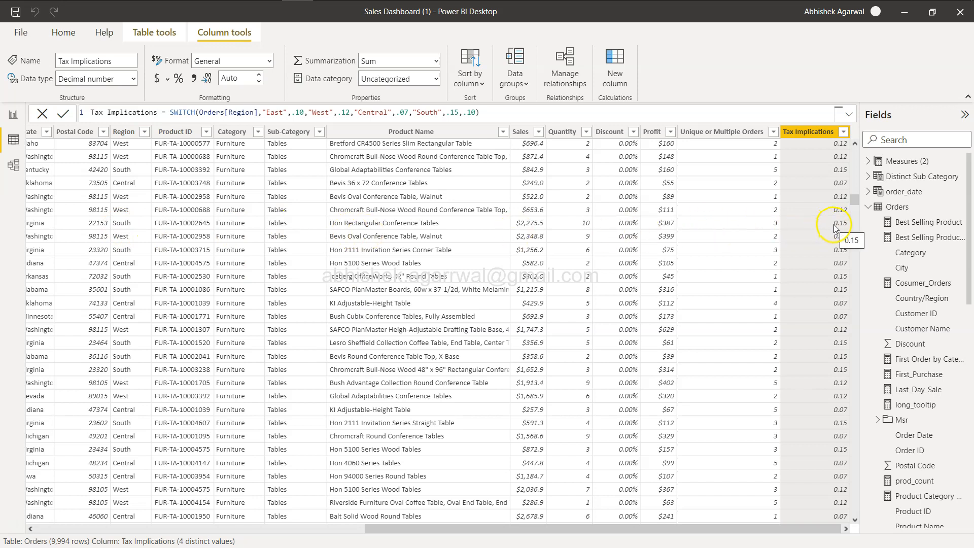
pyautogui.moveTo(151, 272)
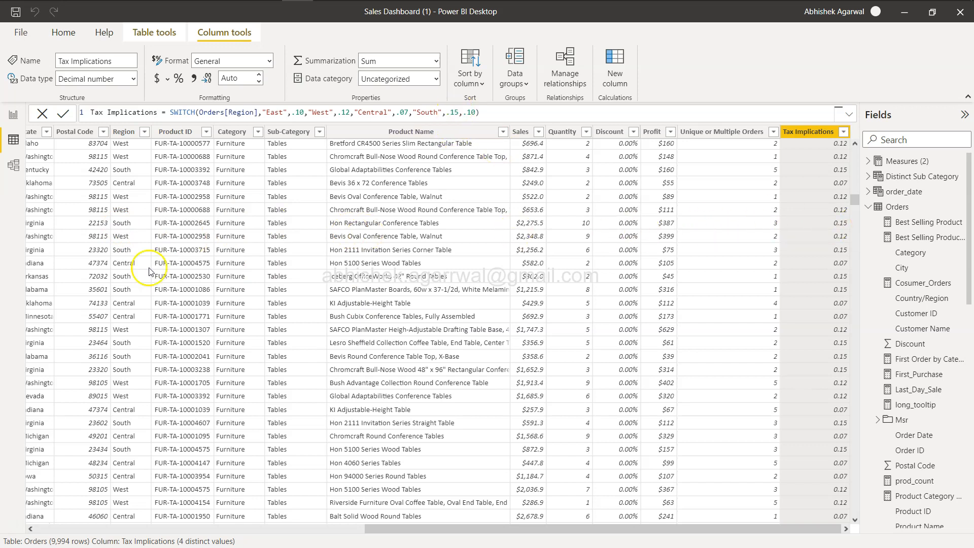
pyautogui.moveTo(642, 285)
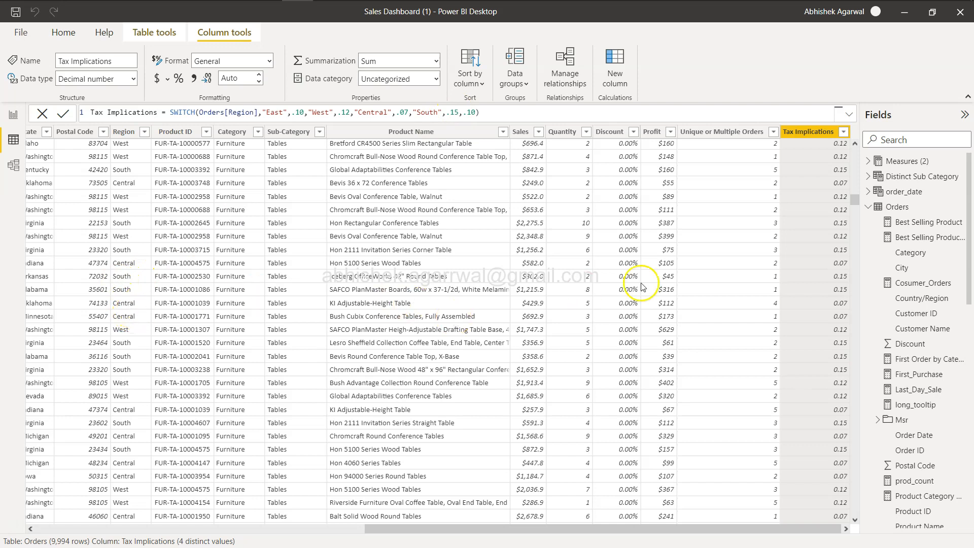